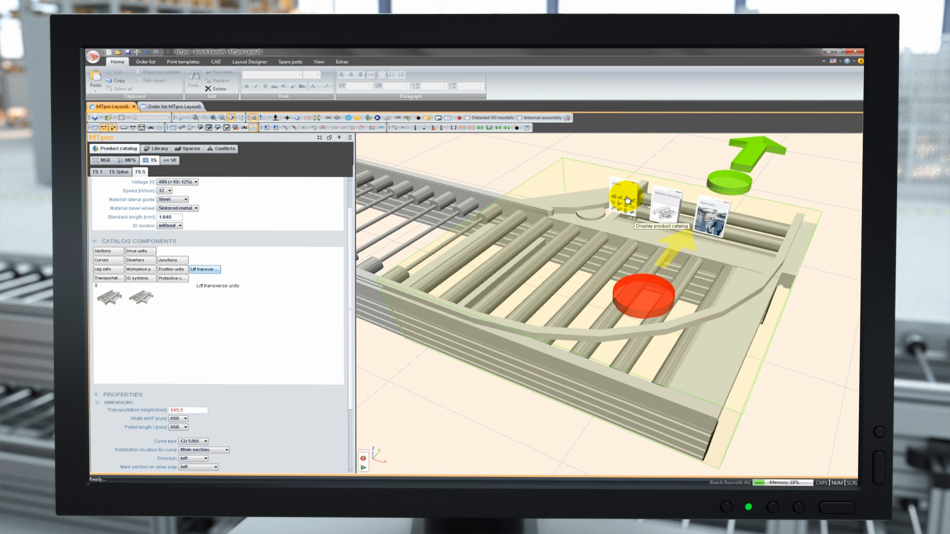
{"action": "mouse_move", "coordinate": [708, 220]}
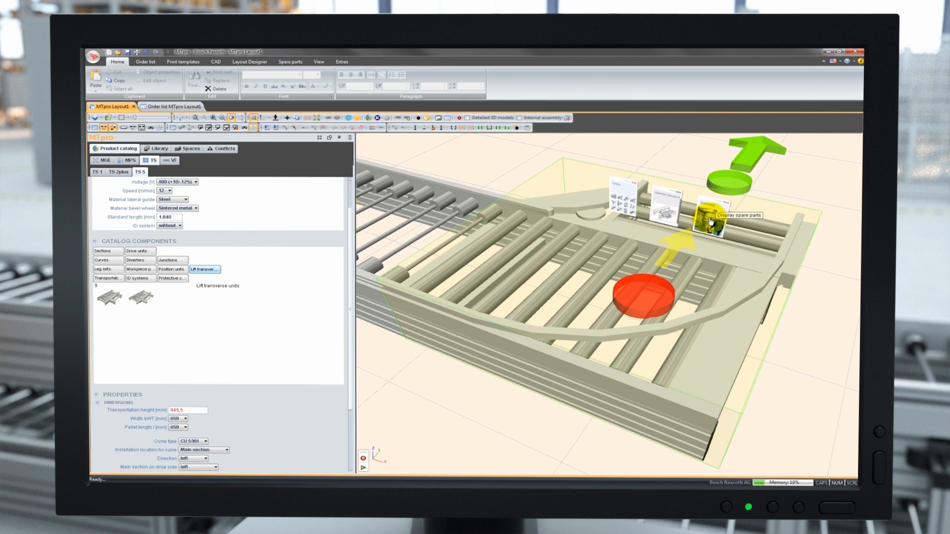
Step: Open the curve's TS5_54.pdf catalog page for CU 5/XH and CU 5/H in a new tab
{"action": "left_click", "coordinate": [710, 219]}
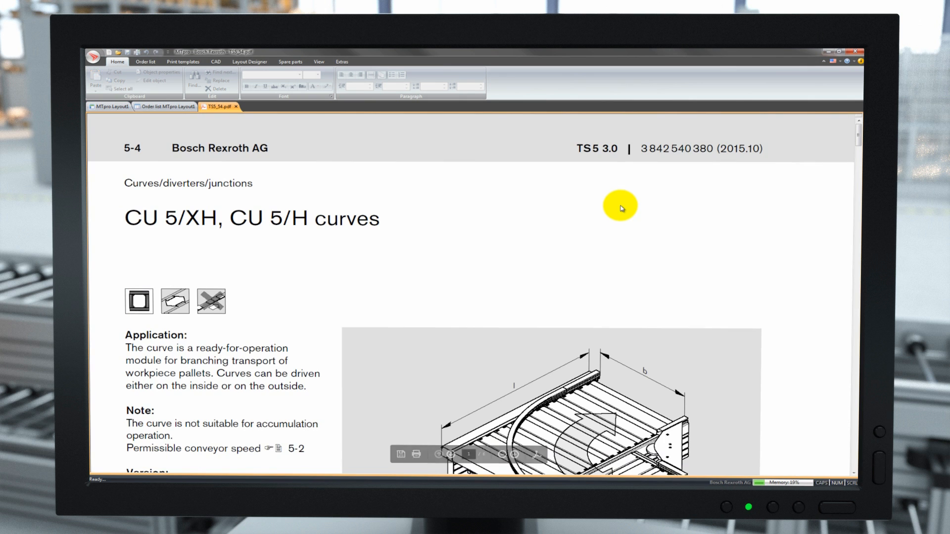